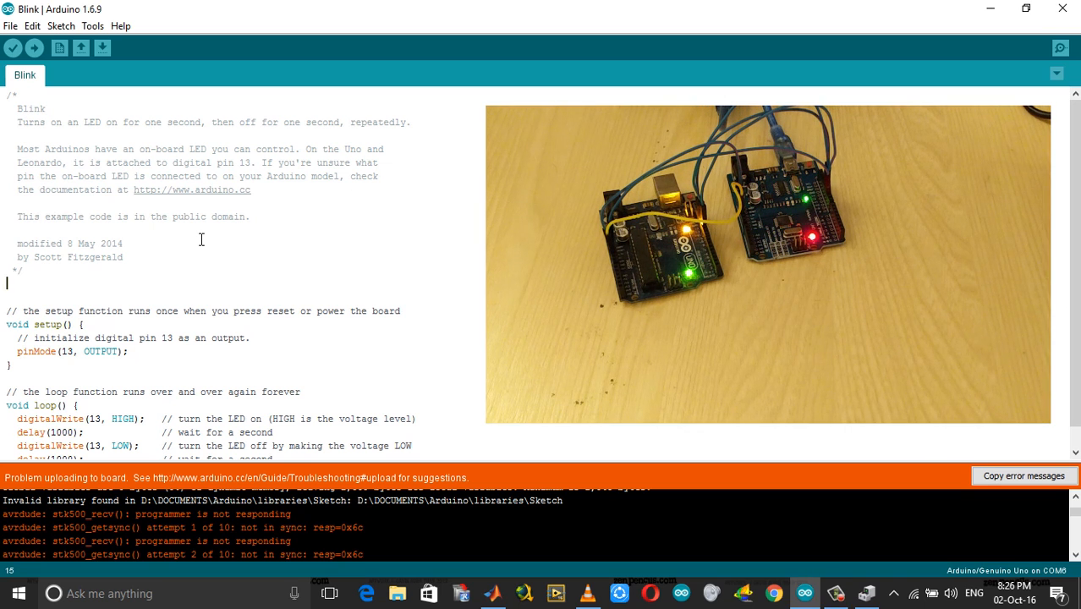
{"action": "mouse_move", "coordinate": [280, 198]}
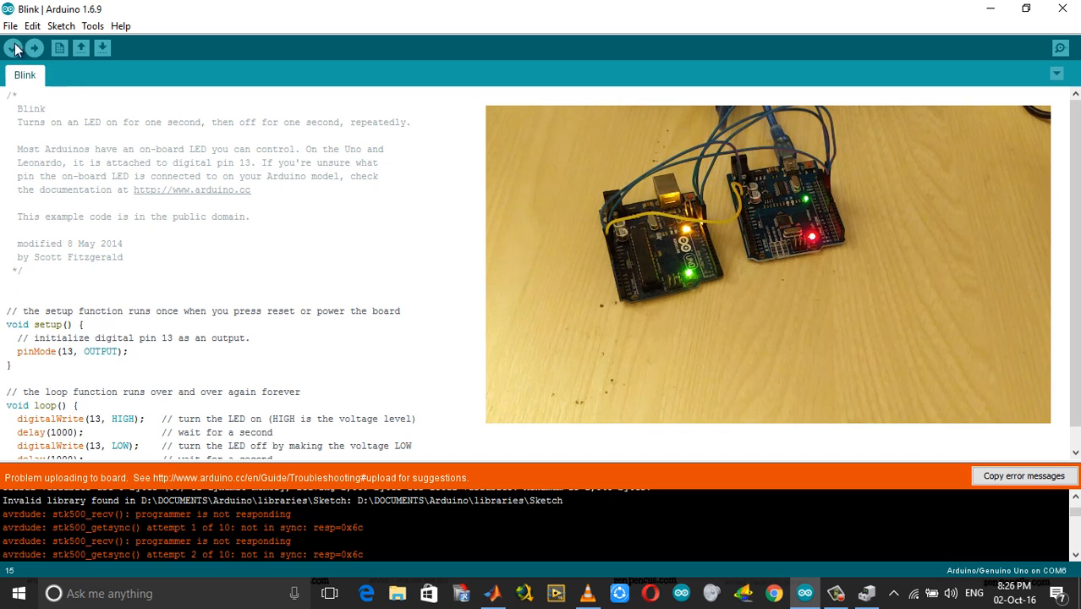
- Open the ArduinoISP example sketch from File > Examples > 11.ArduinoISP, replacing Blink
{"action": "left_click", "coordinate": [11, 25]}
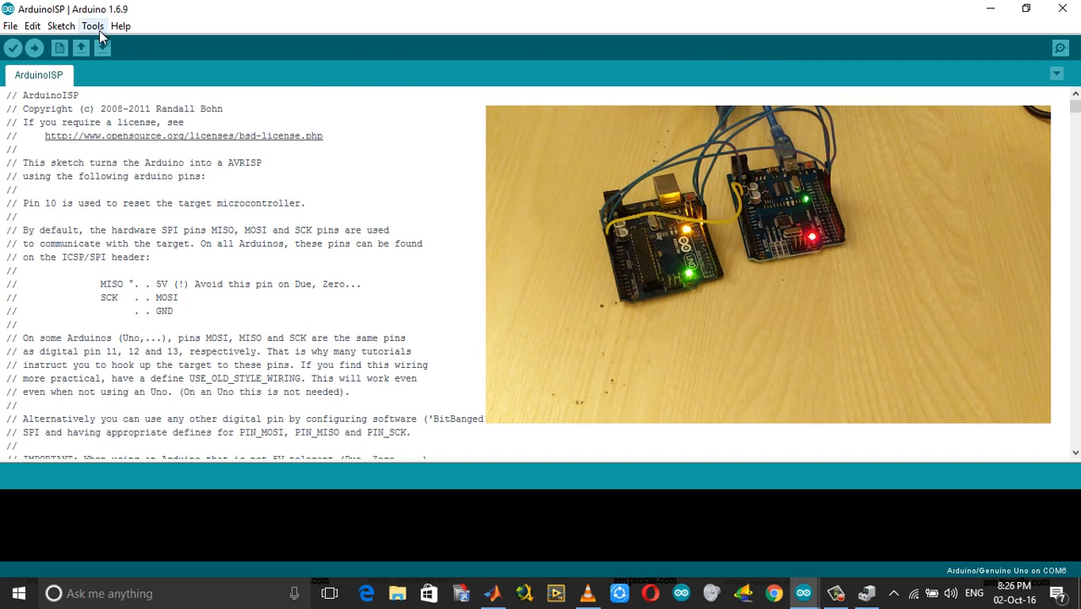
- Keep COM6 as the port and flash the ArduinoISP sketch onto the Uno
{"action": "left_click", "coordinate": [93, 26]}
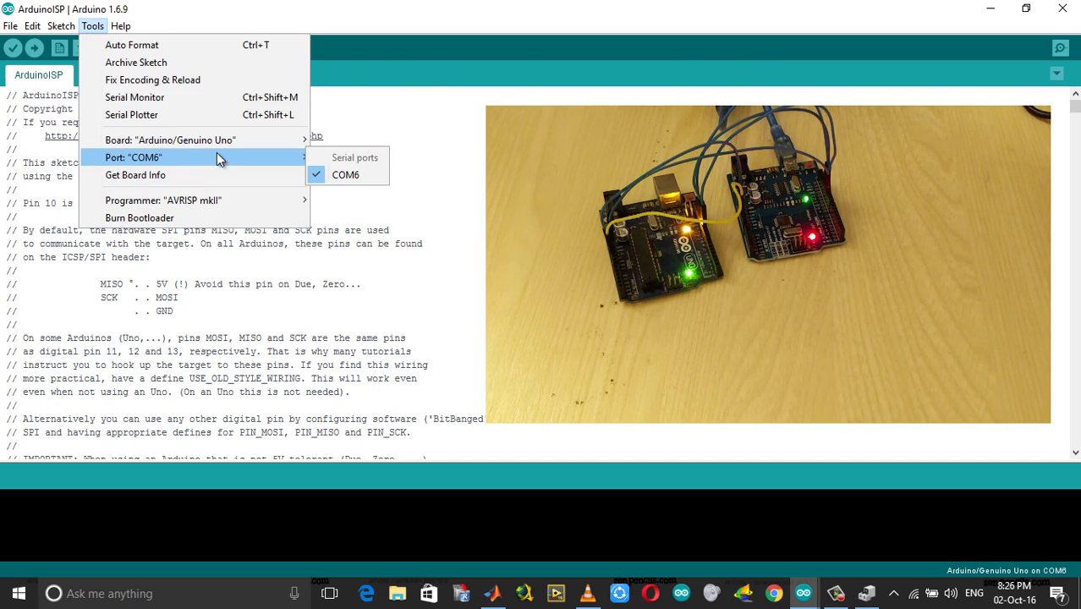
{"action": "left_click", "coordinate": [345, 174]}
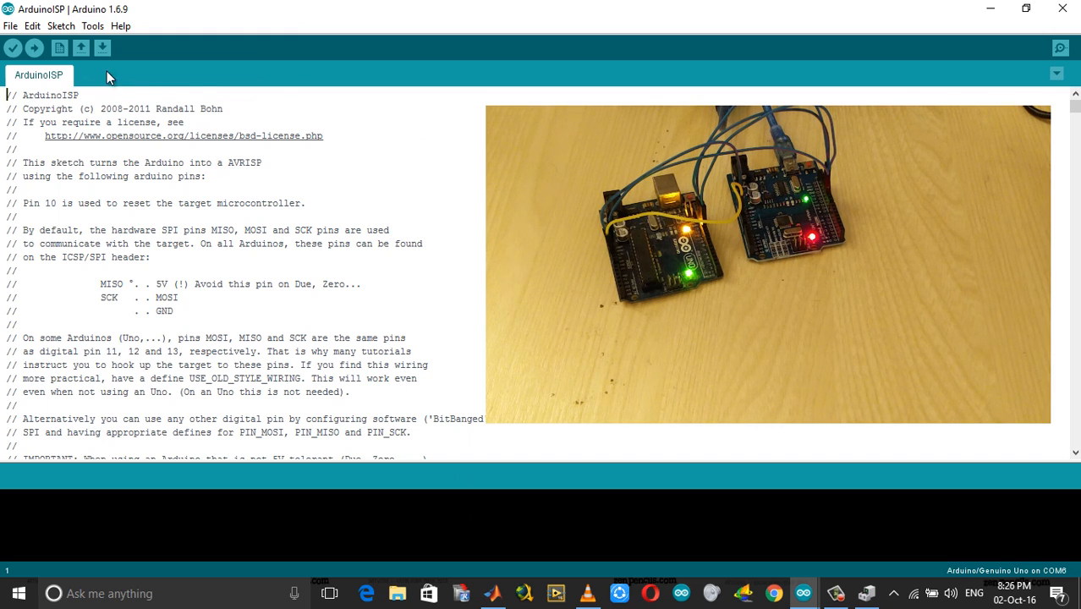
{"action": "left_click", "coordinate": [92, 26]}
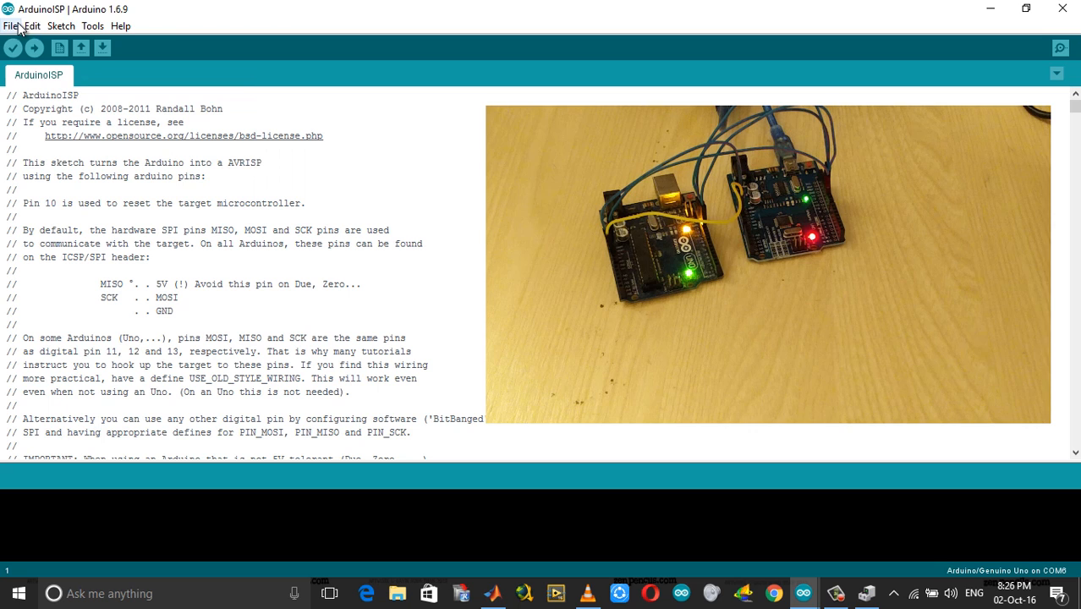
{"action": "left_click", "coordinate": [37, 47]}
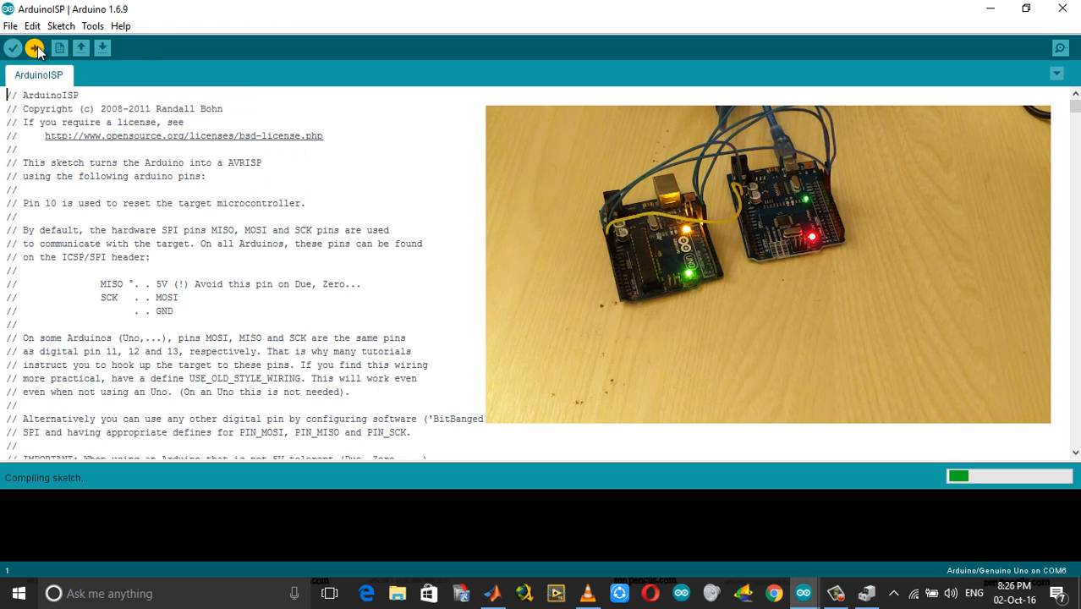
{"action": "left_click", "coordinate": [39, 46]}
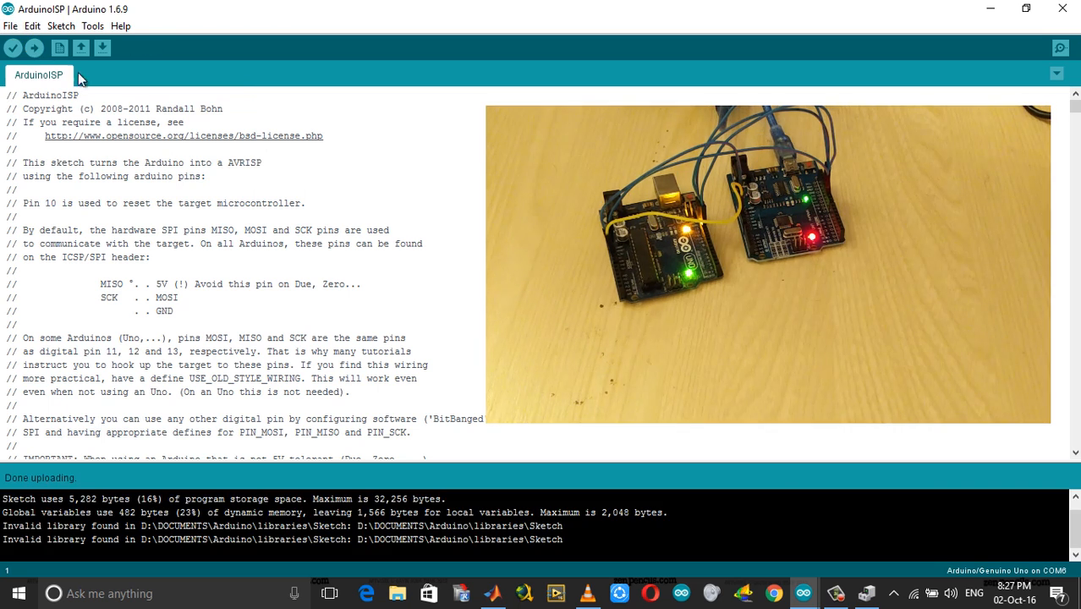
{"action": "mouse_move", "coordinate": [96, 27]}
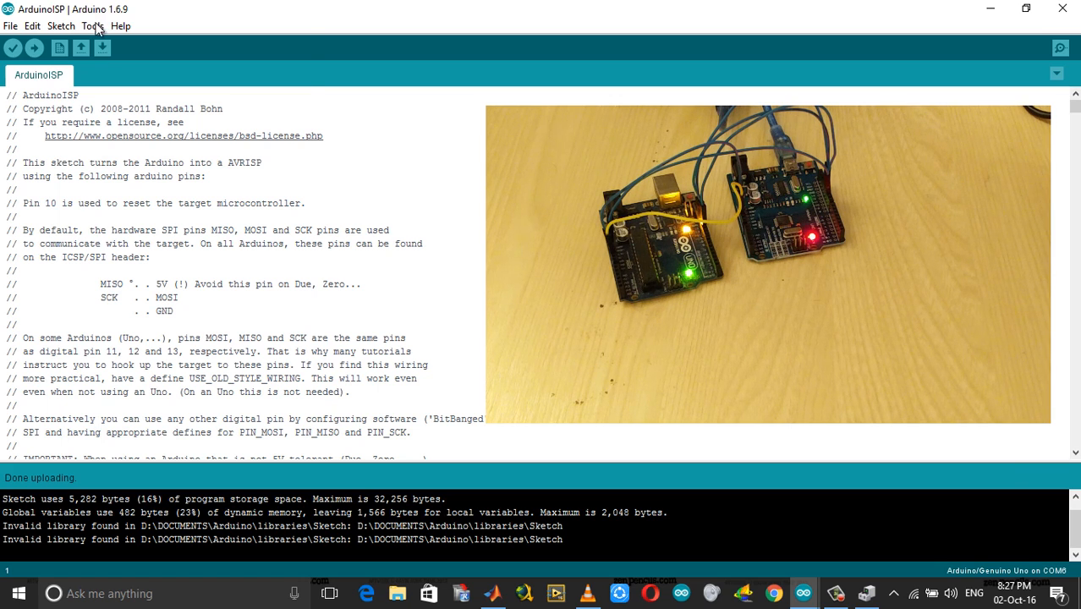
- Burn the bootloader using the Arduino as ISP programmer, then bring up File Explorer
{"action": "left_click", "coordinate": [92, 26]}
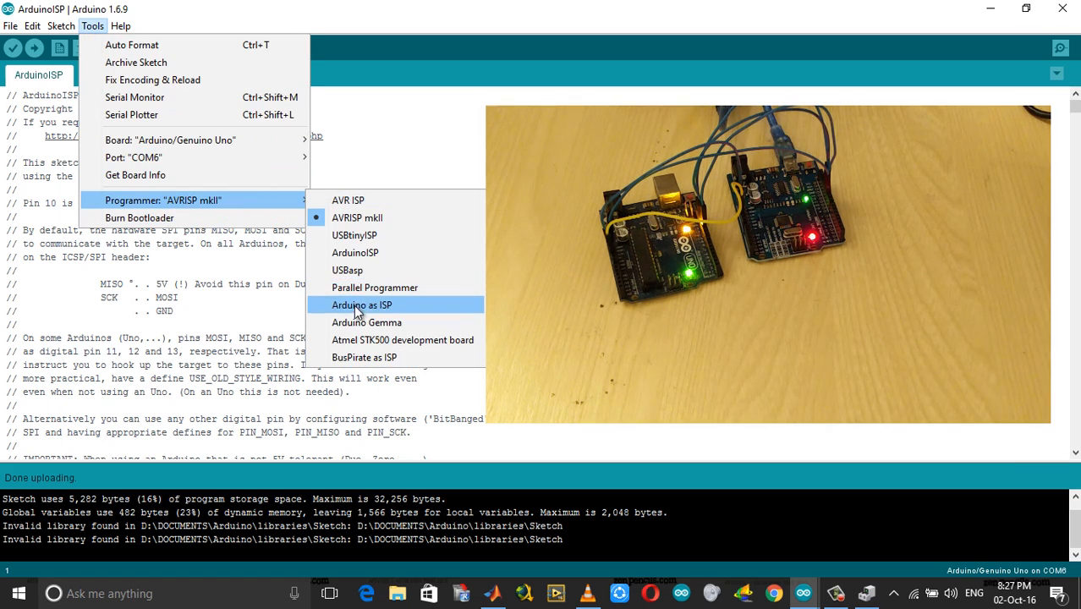
{"action": "left_click", "coordinate": [361, 305]}
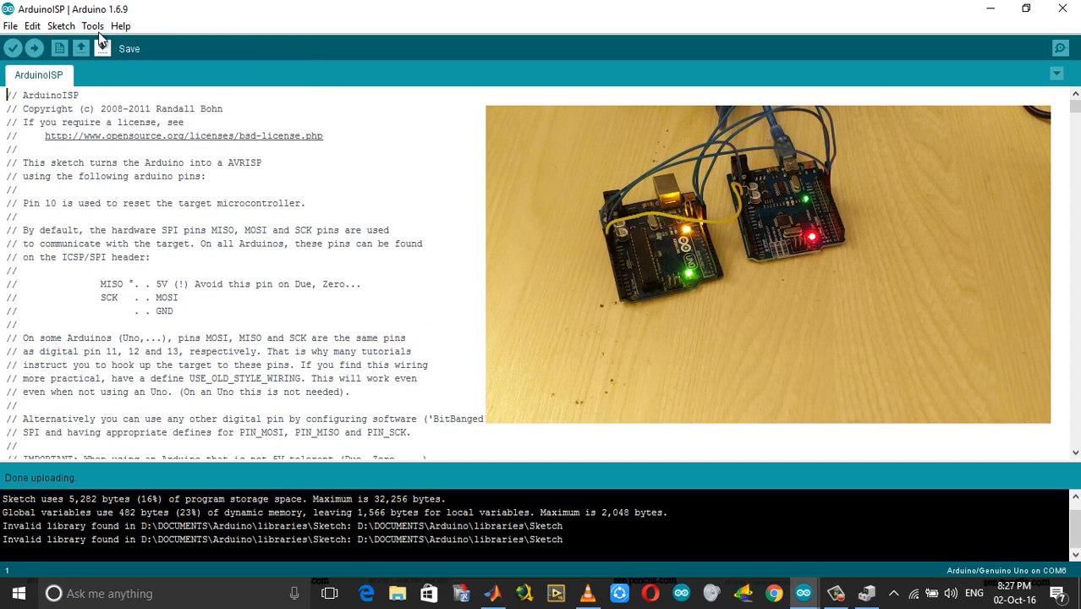
{"action": "left_click", "coordinate": [93, 25]}
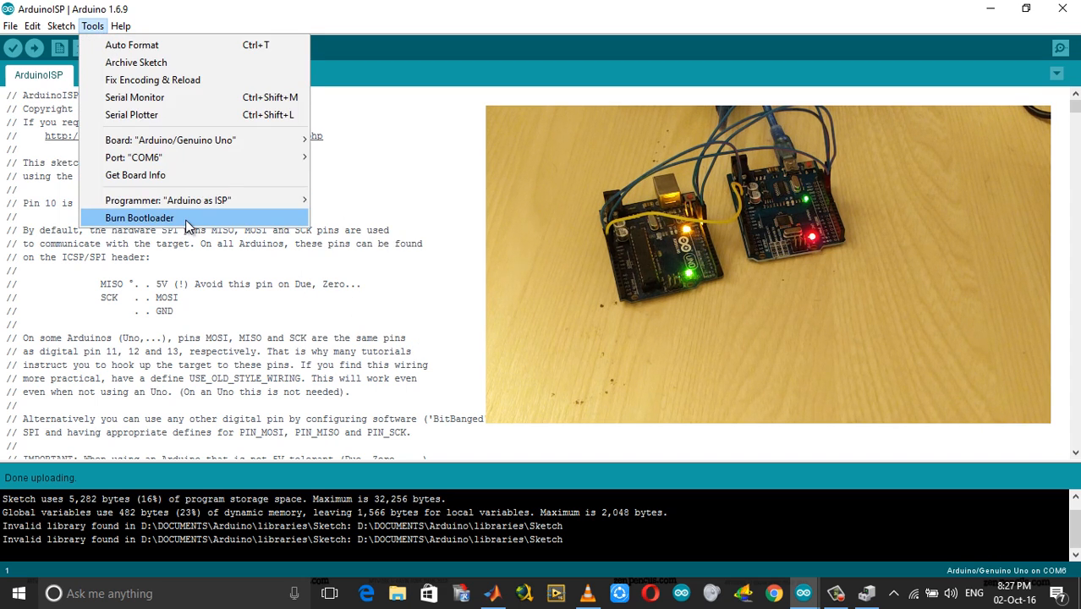
{"action": "left_click", "coordinate": [139, 218]}
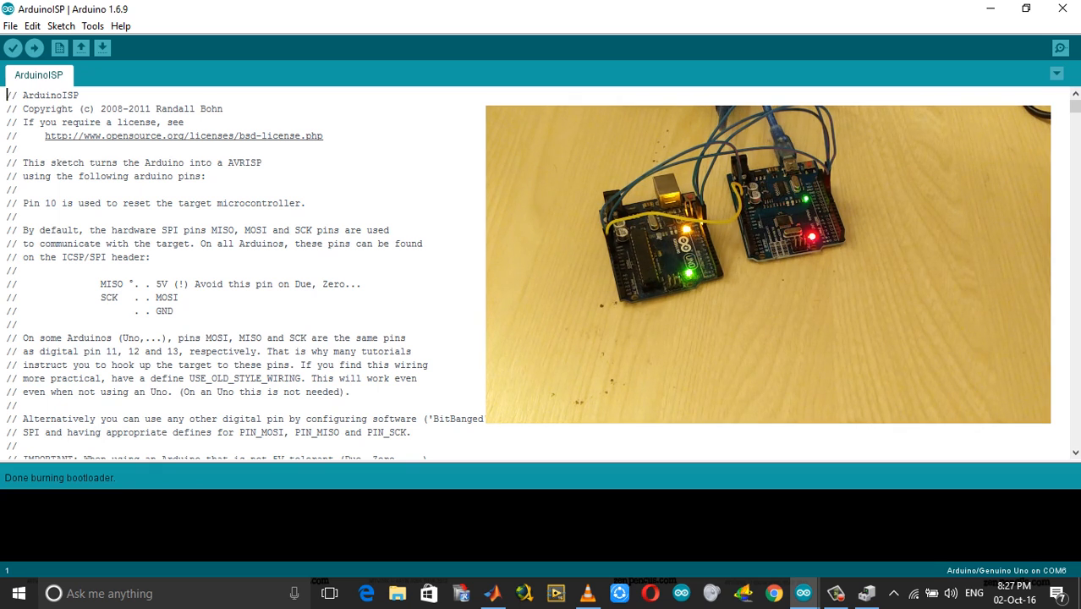
{"action": "left_click", "coordinate": [396, 594]}
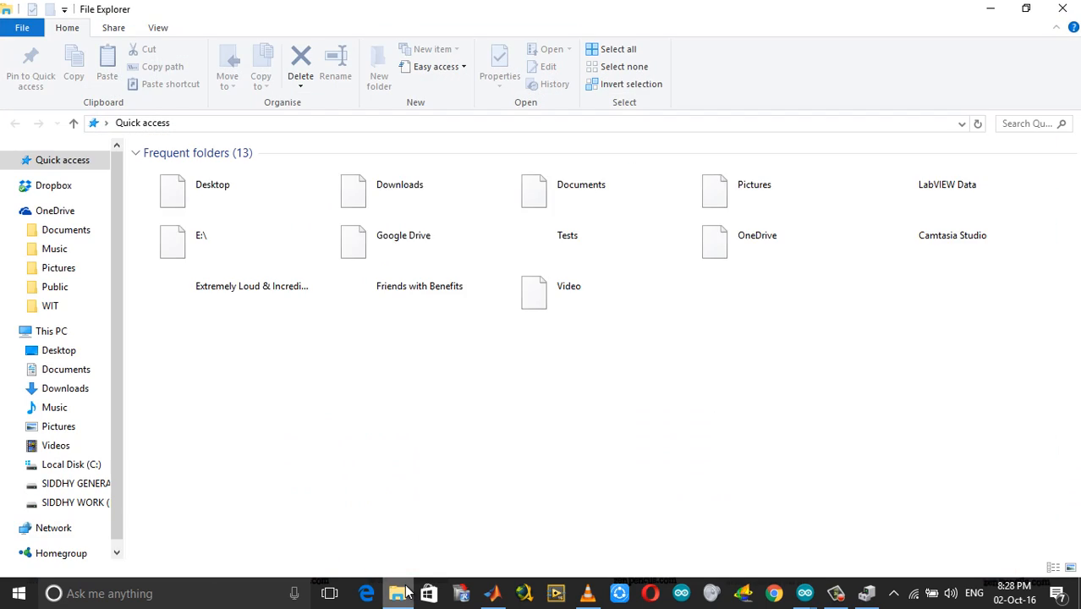
- Open avrdude.conf from Arduino\hardware\tools\avr\etc in WordPad
{"action": "left_click", "coordinate": [71, 464]}
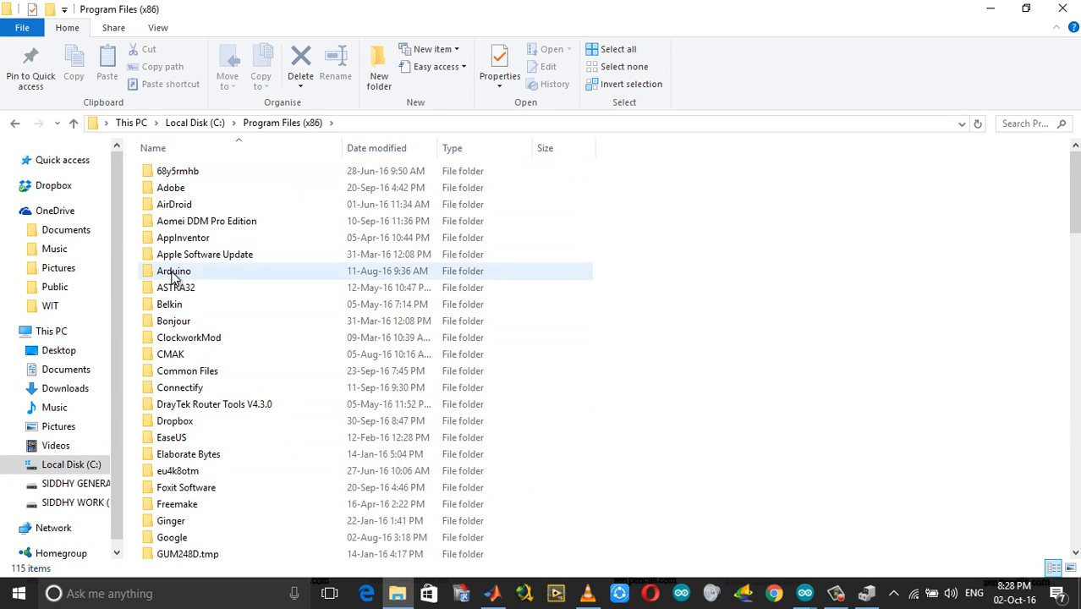
{"action": "double_click", "coordinate": [173, 270]}
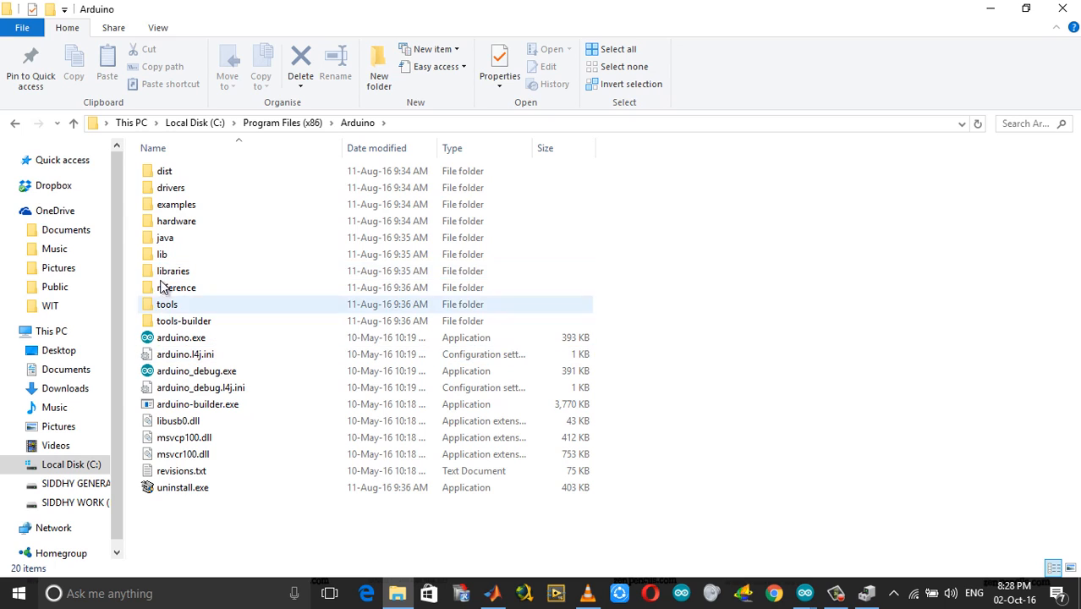
{"action": "double_click", "coordinate": [176, 221]}
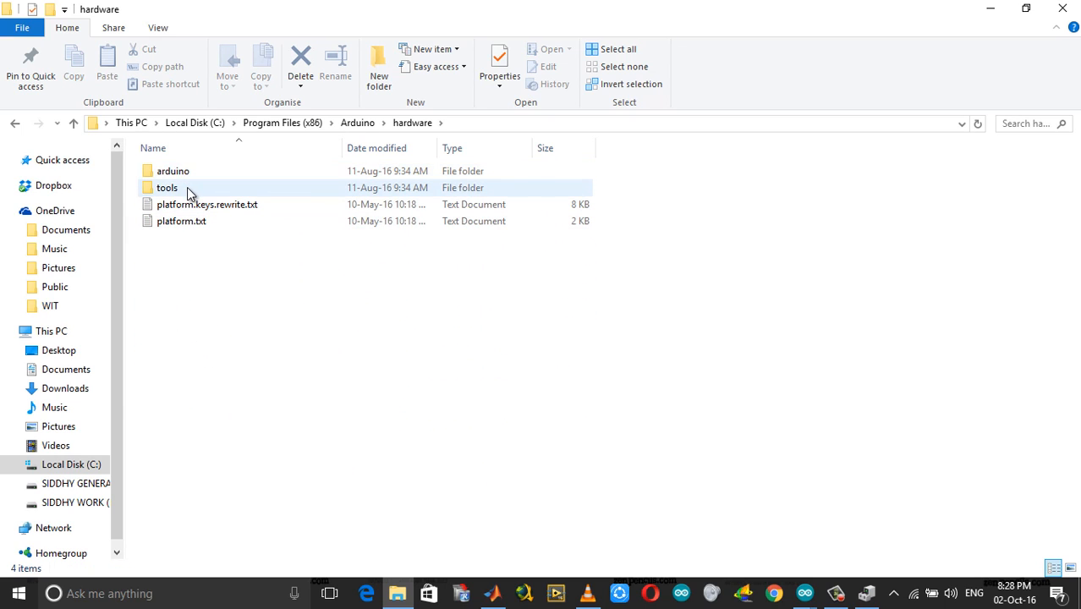
{"action": "double_click", "coordinate": [167, 187]}
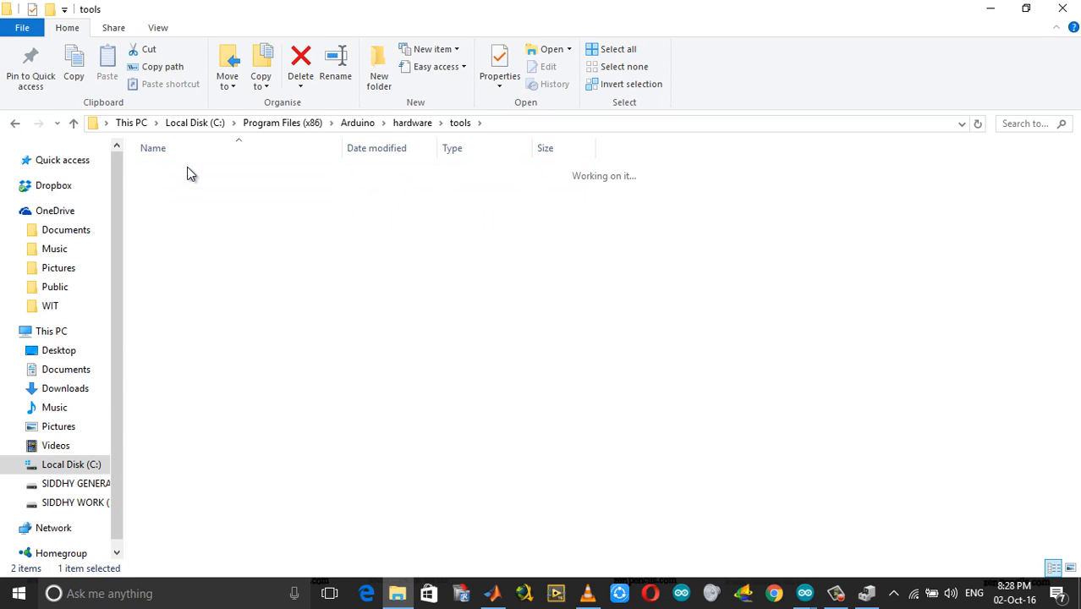
{"action": "double_click", "coordinate": [163, 171]}
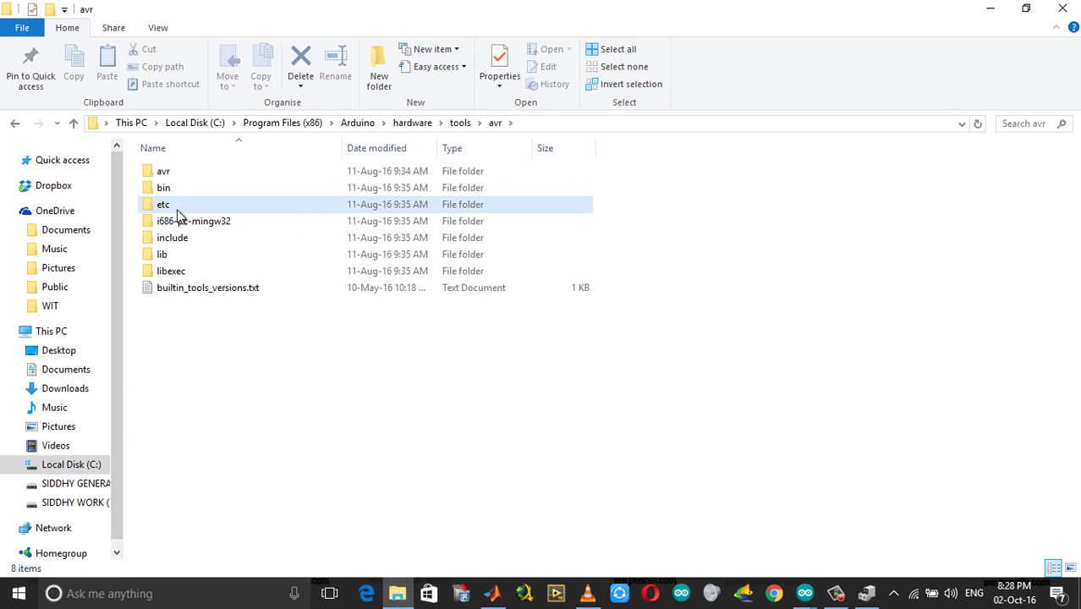
{"action": "double_click", "coordinate": [162, 203]}
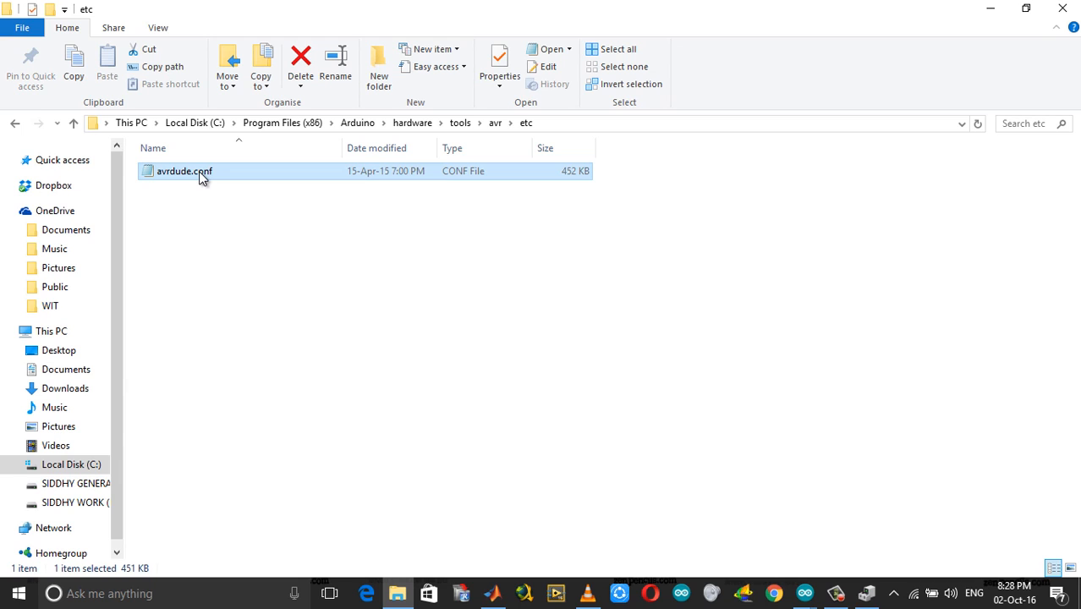
{"action": "right_click", "coordinate": [185, 171]}
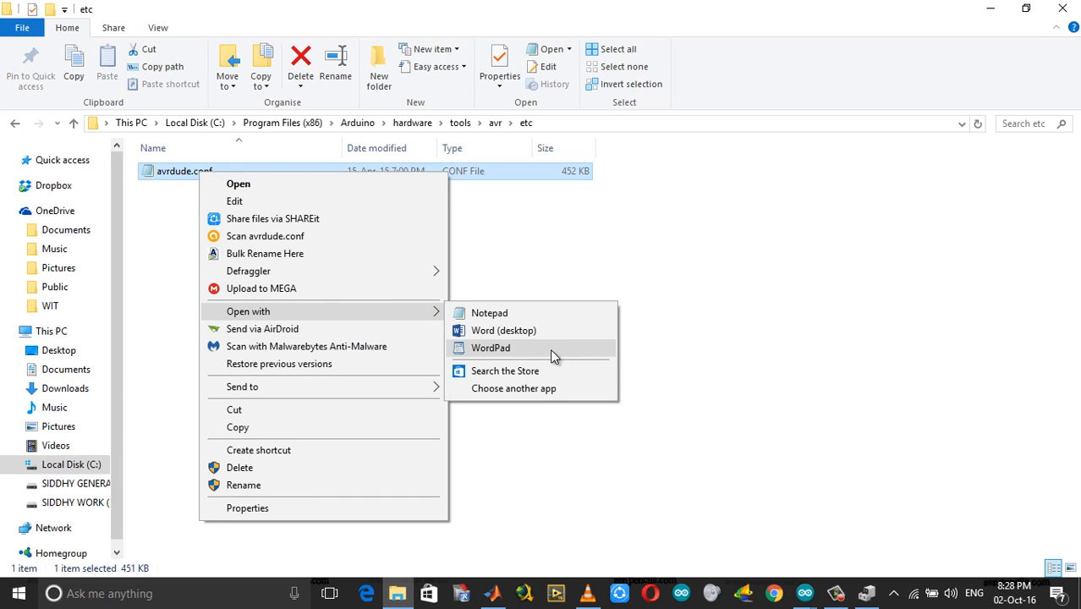
{"action": "left_click", "coordinate": [489, 348]}
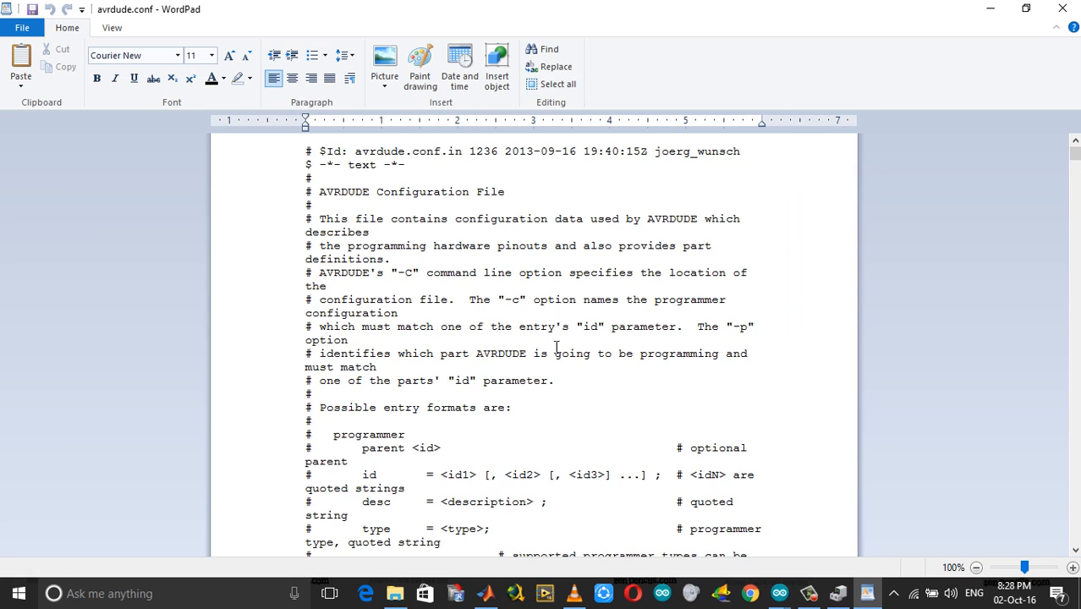
- Search avrdude.conf for '328' and read the ATmega328 signature line (0x1e 0x95 0x14)
{"action": "left_click", "coordinate": [545, 48]}
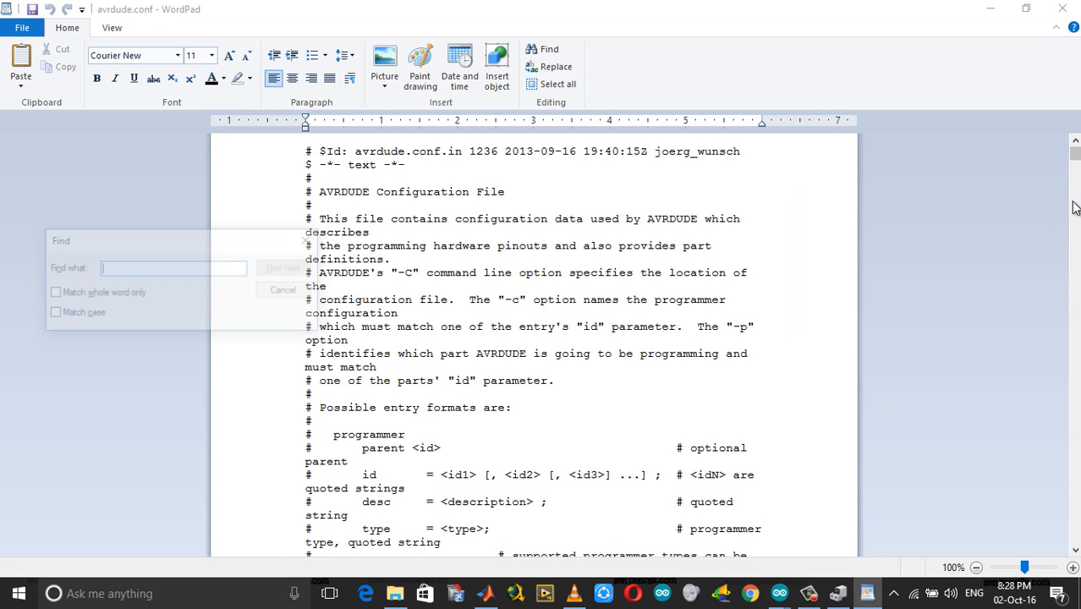
{"action": "type", "text": "328"}
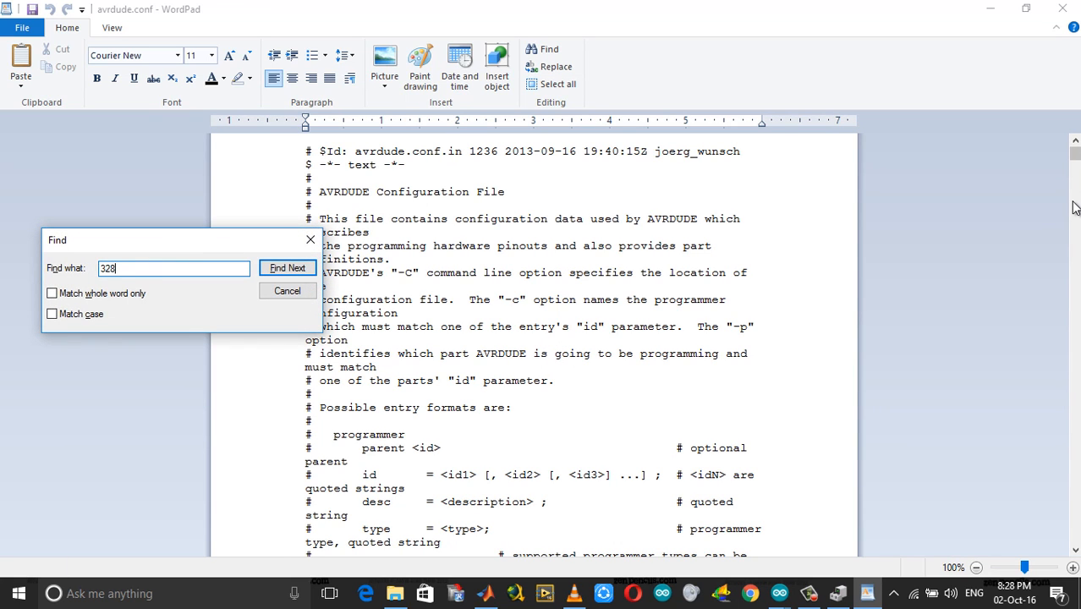
{"action": "left_click", "coordinate": [286, 267]}
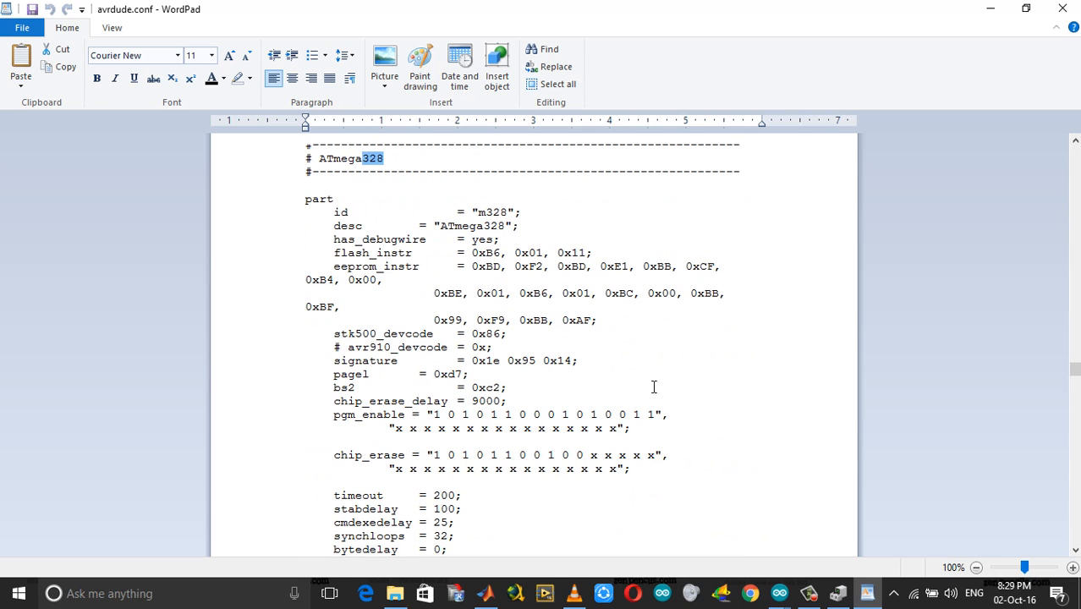
{"action": "mouse_move", "coordinate": [370, 359]}
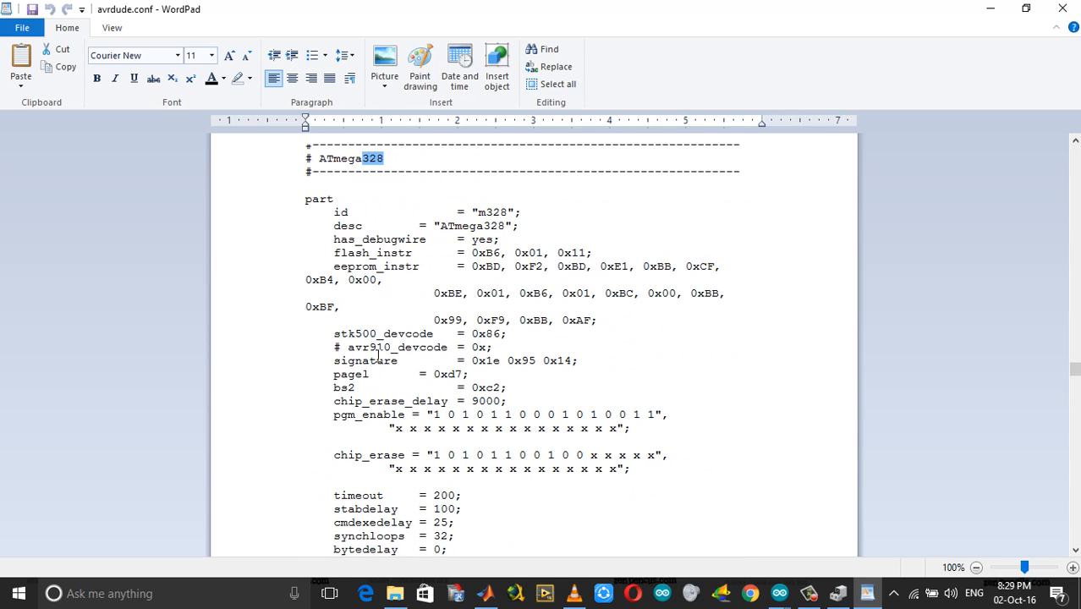
{"action": "double_click", "coordinate": [365, 360]}
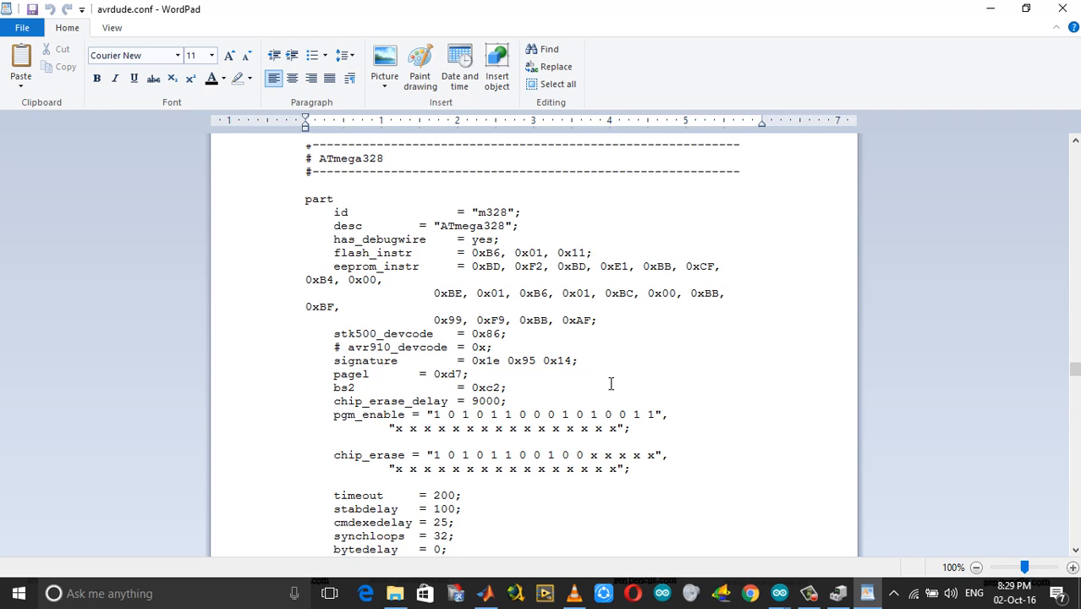
{"action": "left_click", "coordinate": [509, 387]}
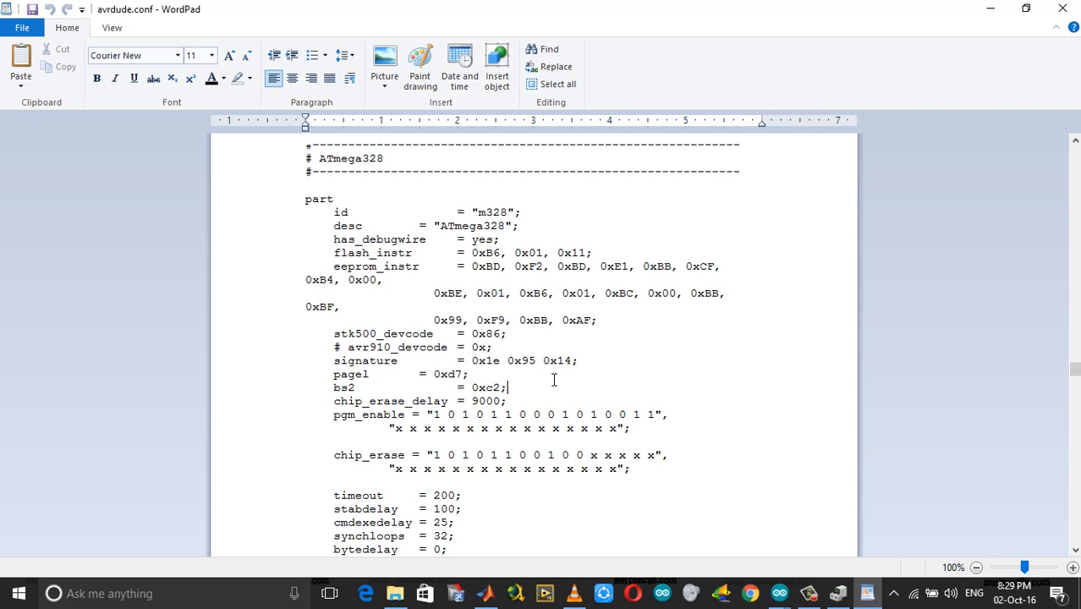
{"action": "mouse_move", "coordinate": [556, 373]}
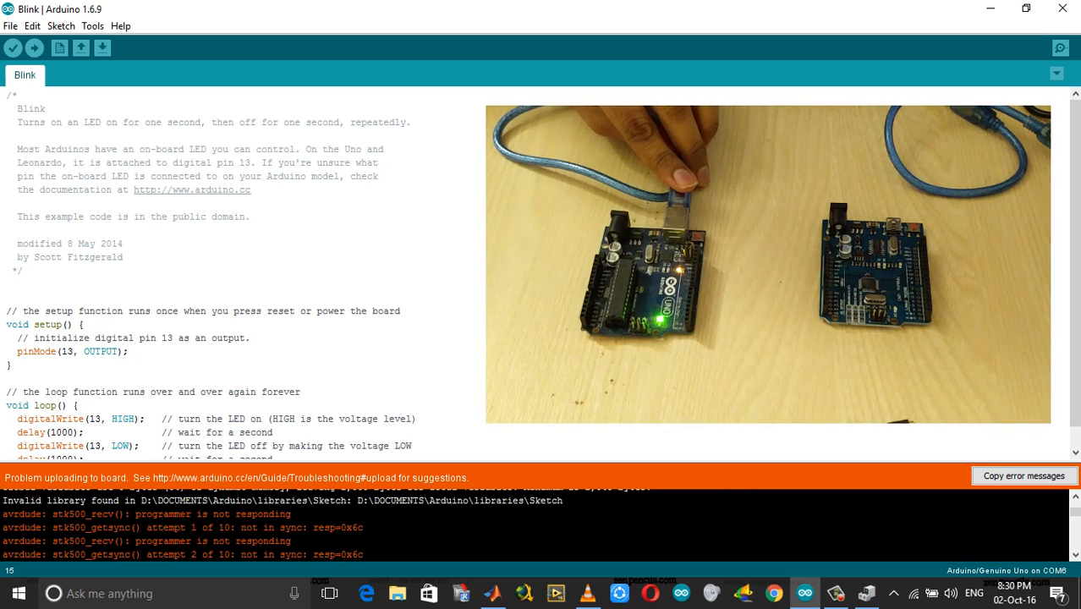
- Set the programmer to AVRISP mkII under Tools > Programmer
{"action": "left_click", "coordinate": [93, 25]}
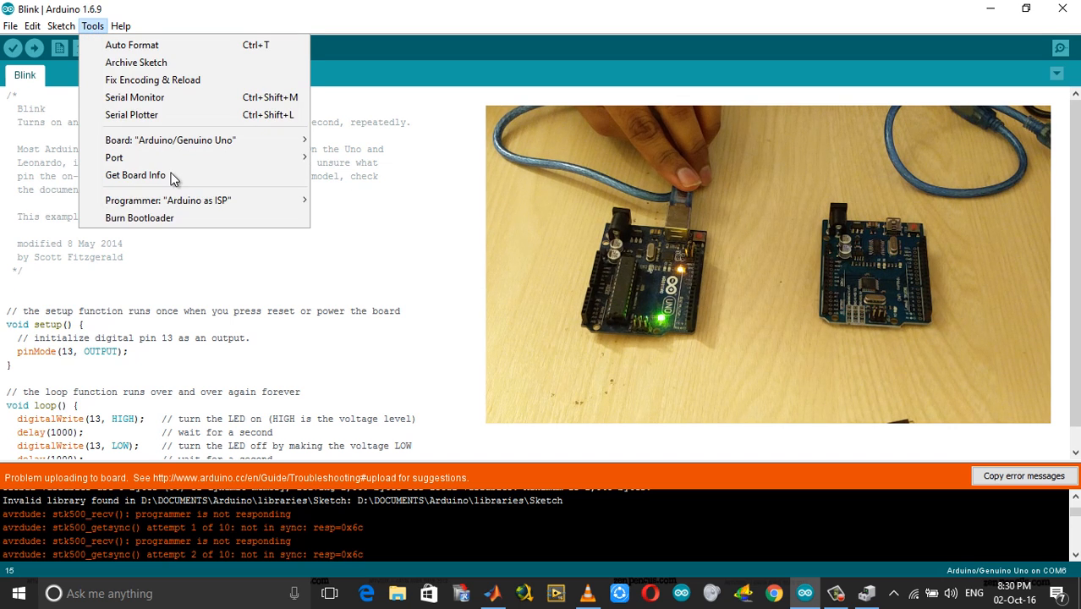
{"action": "mouse_move", "coordinate": [291, 210]}
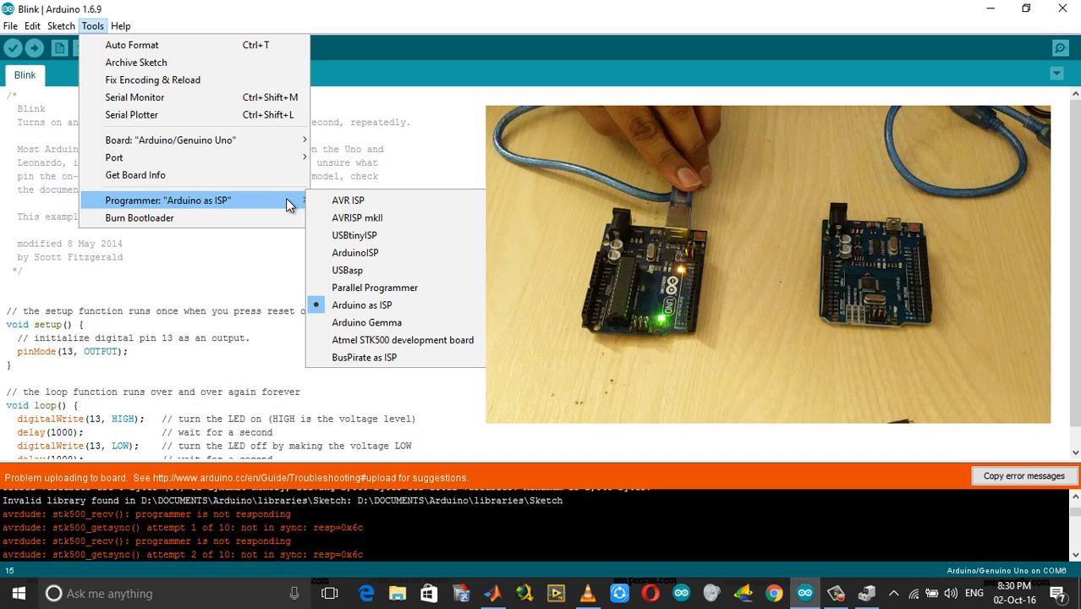
{"action": "mouse_move", "coordinate": [357, 217]}
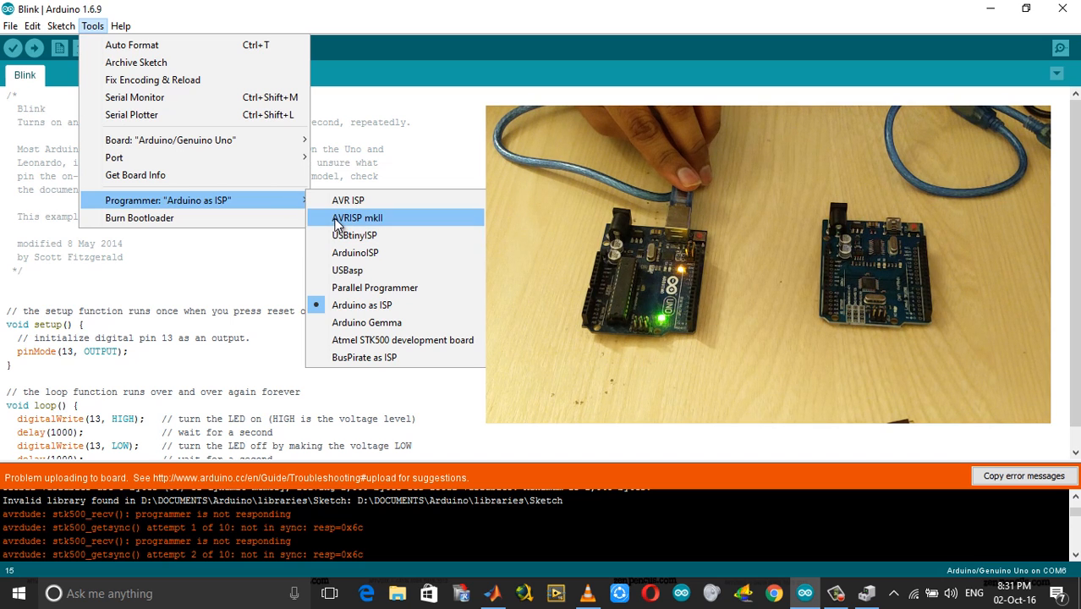
{"action": "left_click", "coordinate": [368, 217]}
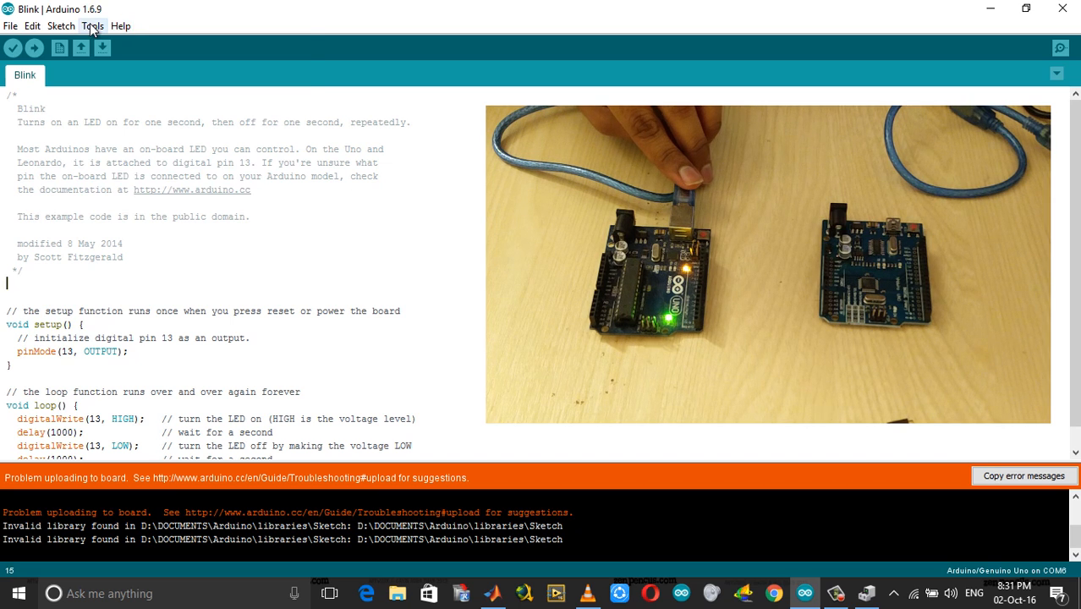
- Set the port to COM3 and start uploading Blink to the new board
{"action": "left_click", "coordinate": [92, 25]}
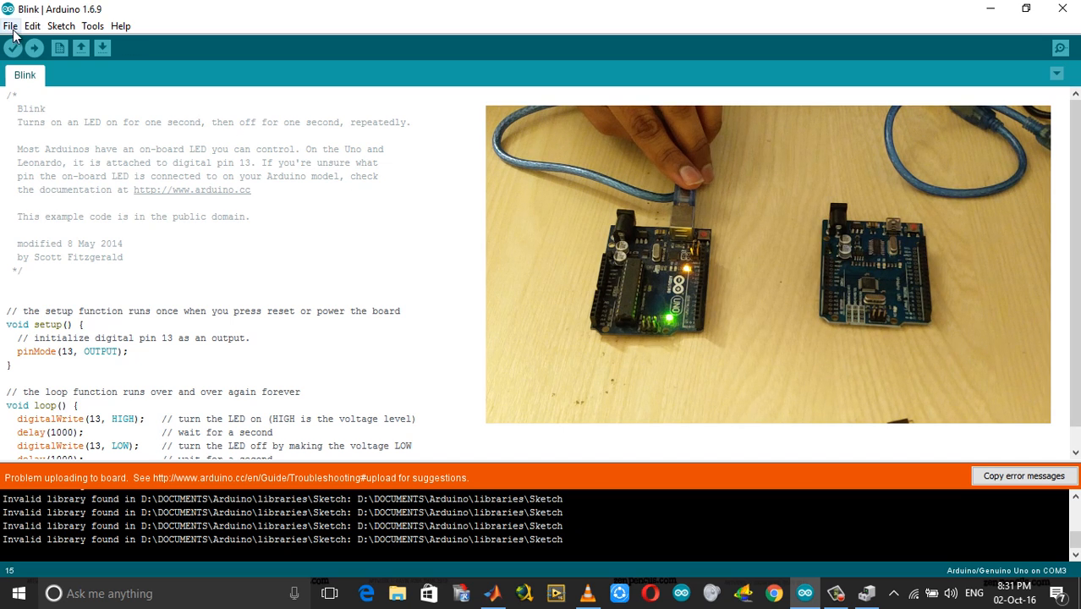
{"action": "mouse_move", "coordinate": [36, 46]}
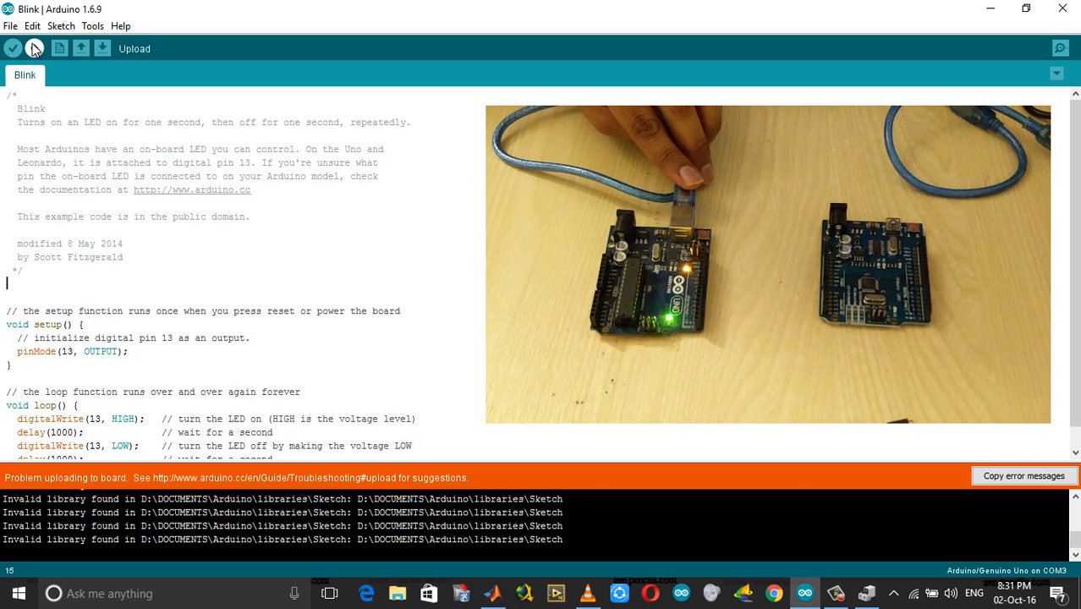
{"action": "left_click", "coordinate": [39, 48]}
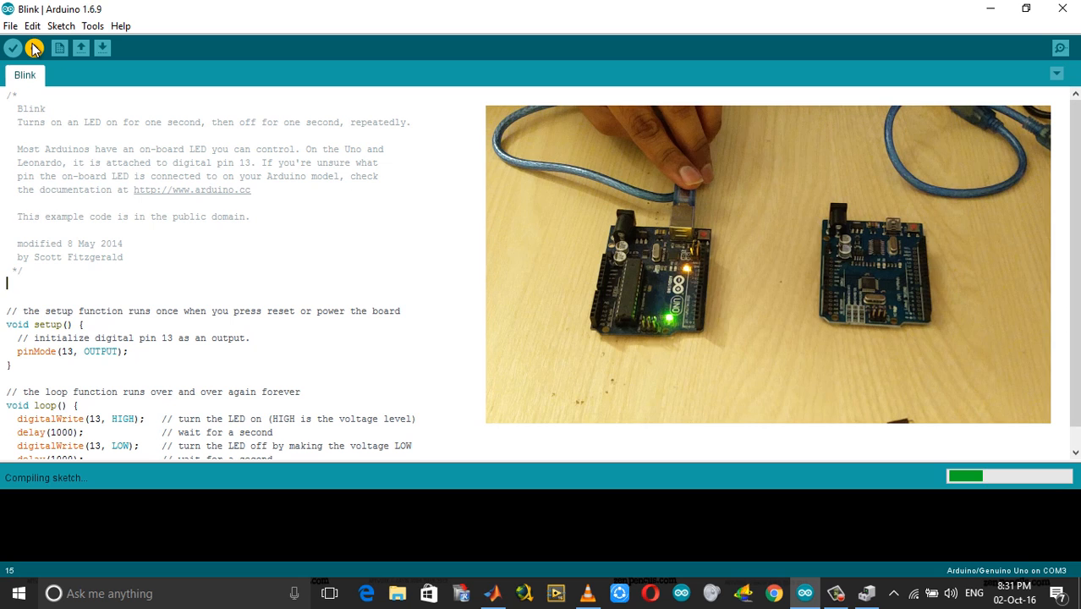